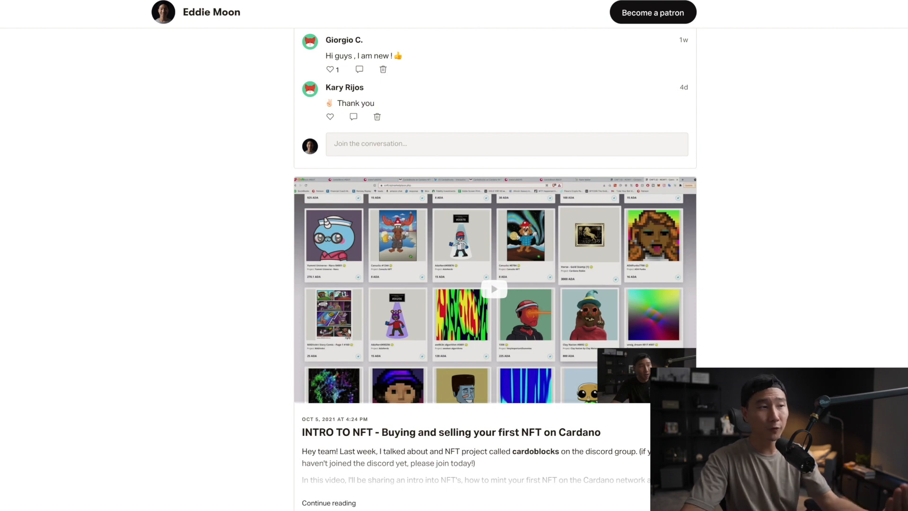
Step: Reveal the three extra post tags (portfolio, CRYPTO COURSE, Weekly Trading) and hide them again
{"action": "scroll", "scroll_direction": "down", "scroll_amount": 3}
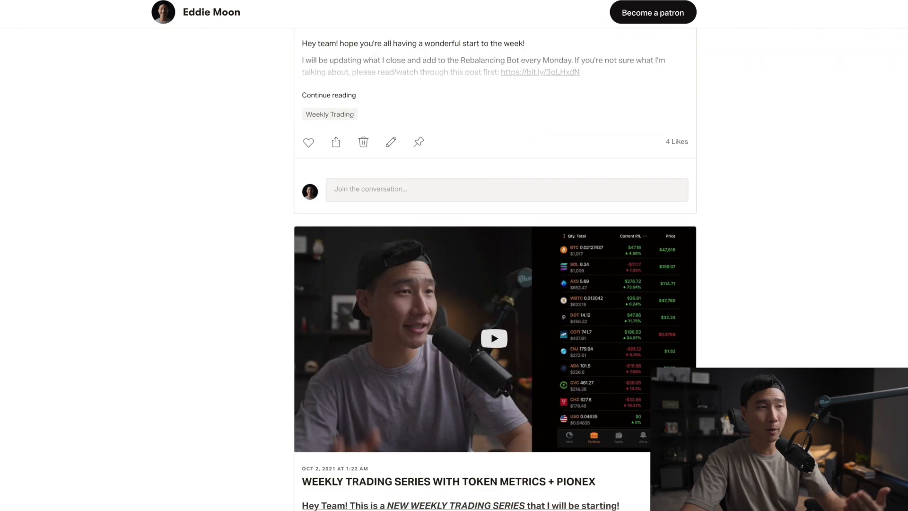
{"action": "scroll", "scroll_direction": "down", "scroll_amount": 3}
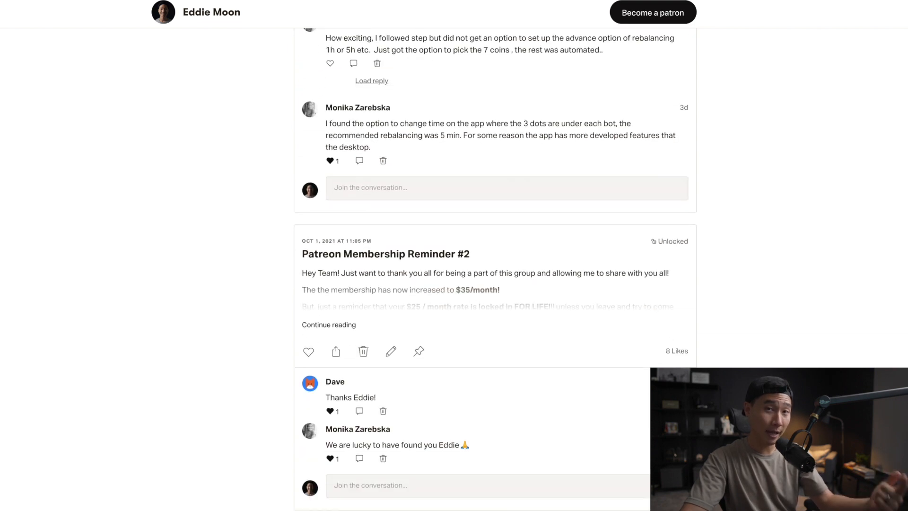
{"action": "scroll", "scroll_direction": "down", "scroll_amount": 3}
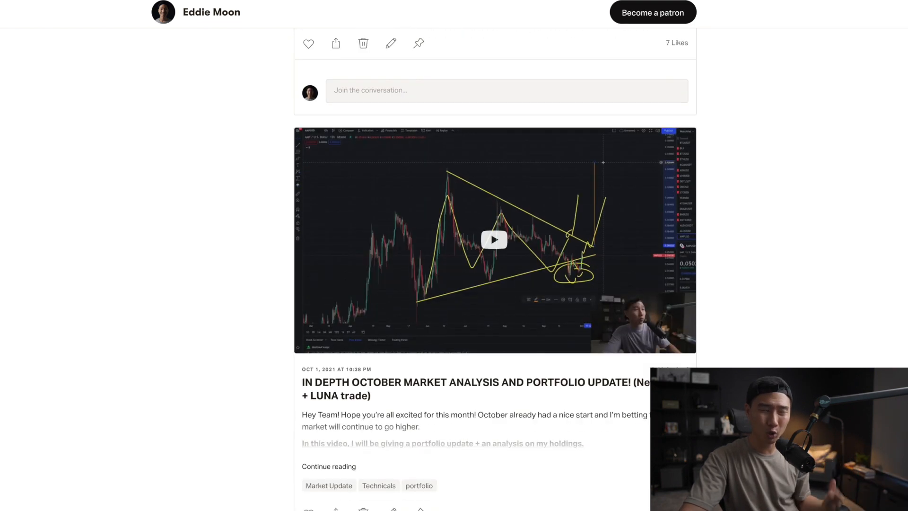
{"action": "scroll", "scroll_direction": "down", "scroll_amount": 3}
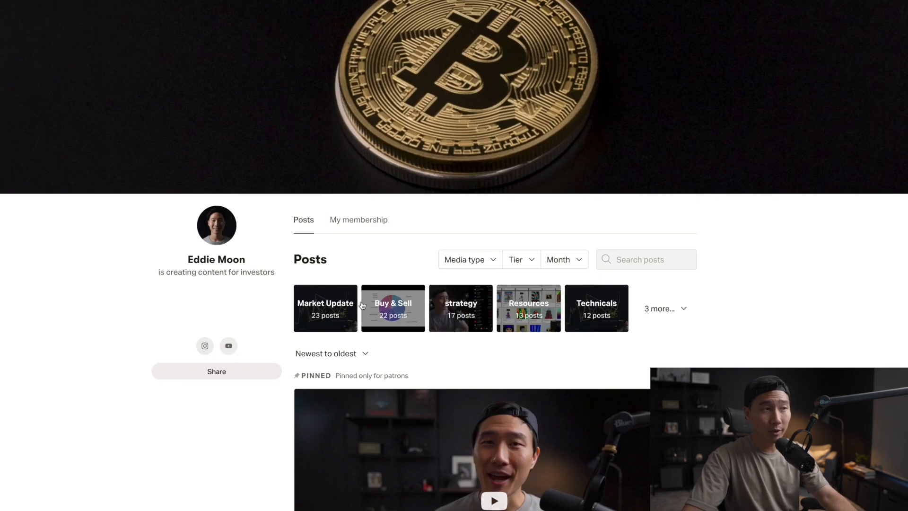
{"action": "mouse_move", "coordinate": [625, 318]}
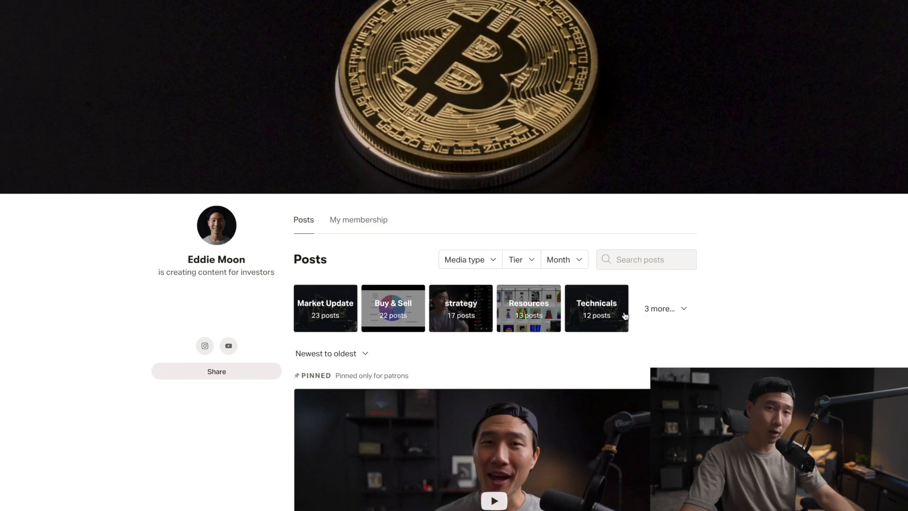
{"action": "left_click", "coordinate": [666, 308]}
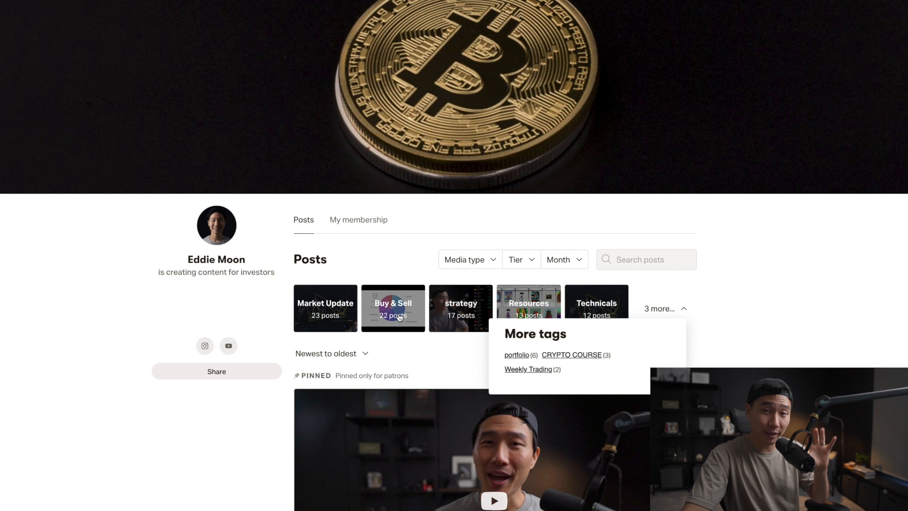
{"action": "left_click", "coordinate": [665, 308]}
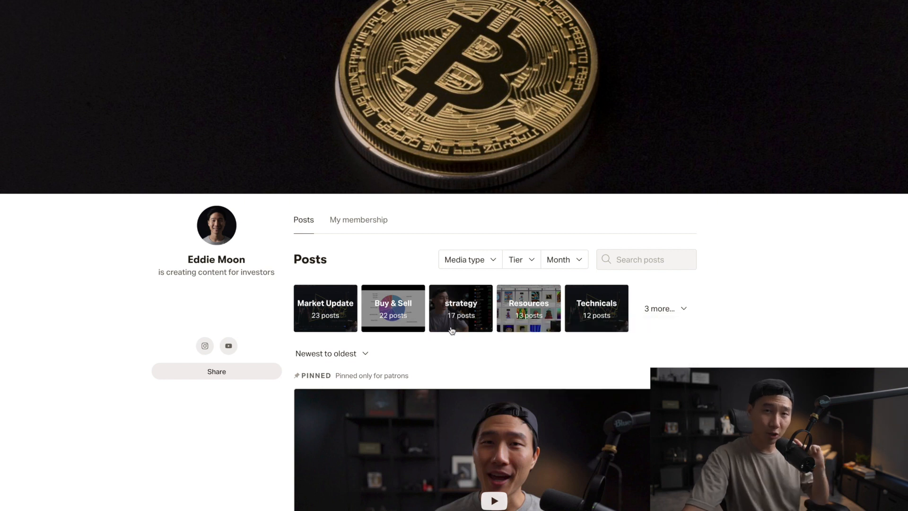
{"action": "mouse_move", "coordinate": [469, 325]}
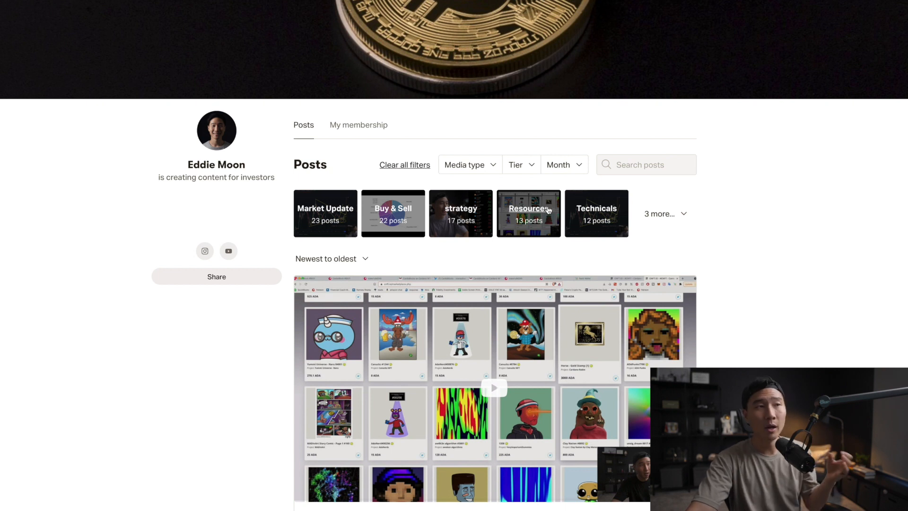
{"action": "mouse_move", "coordinate": [544, 191]}
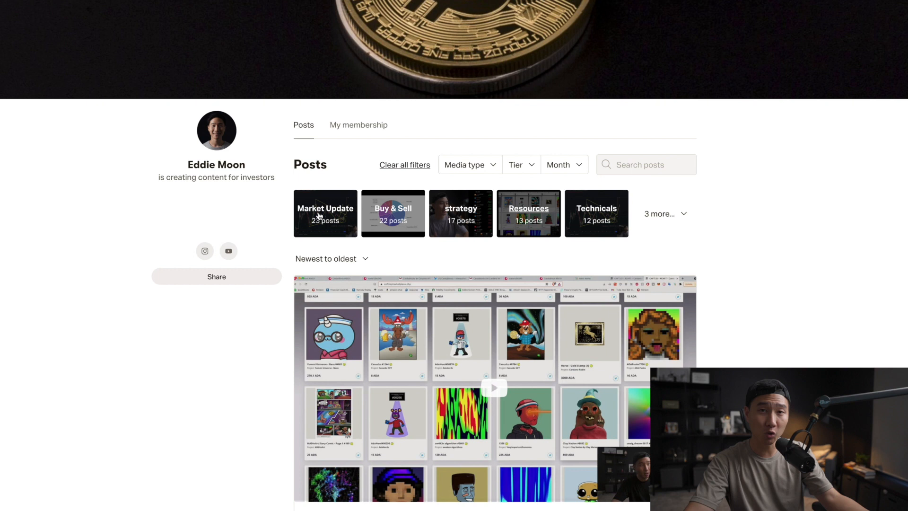
{"action": "mouse_move", "coordinate": [660, 216]}
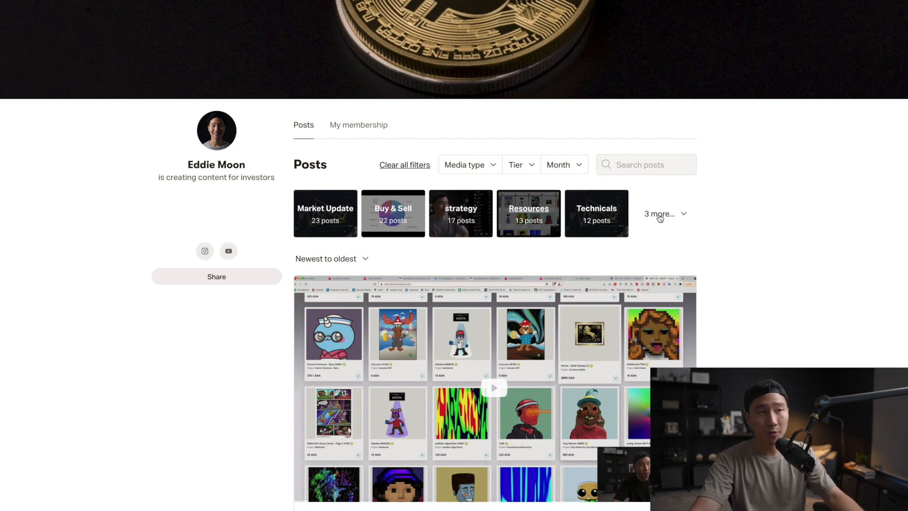
Step: Reveal the remaining post tags under '3 more…' on Eddie Moon's creator page
{"action": "left_click", "coordinate": [660, 214]}
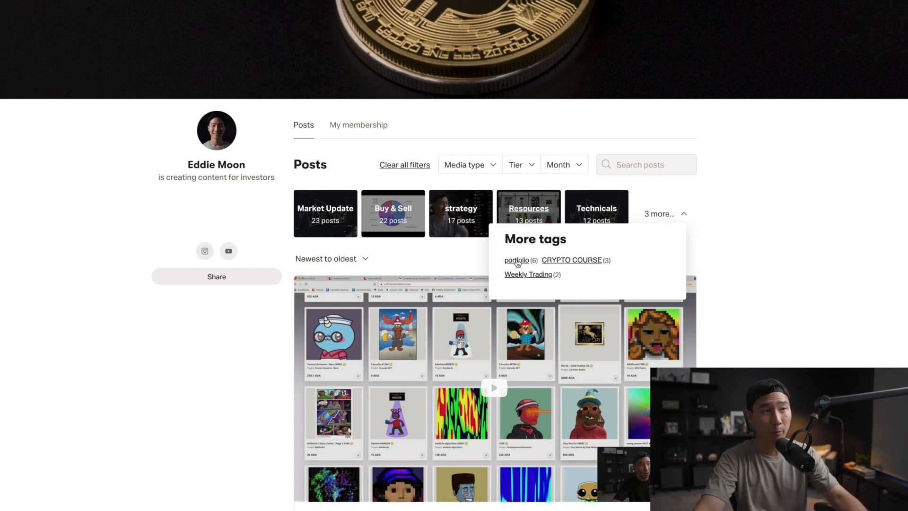
{"action": "mouse_move", "coordinate": [586, 266]}
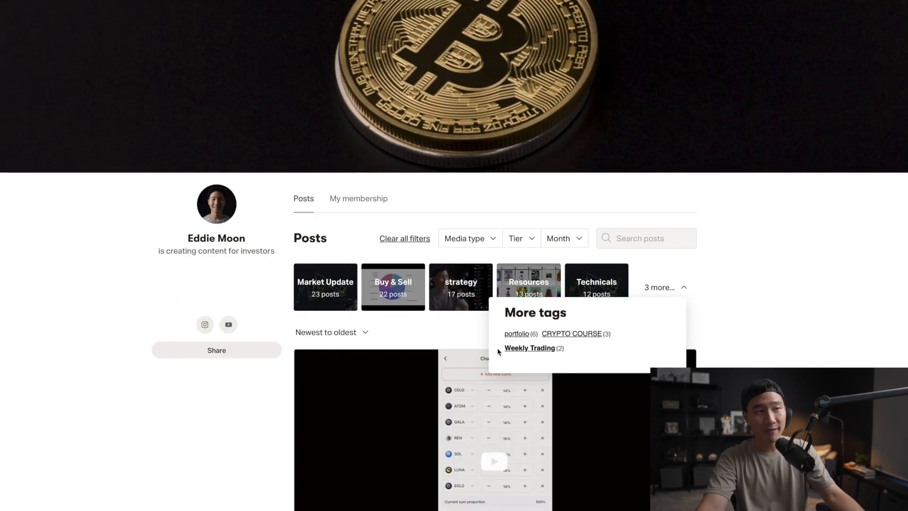
{"action": "mouse_move", "coordinate": [586, 352]}
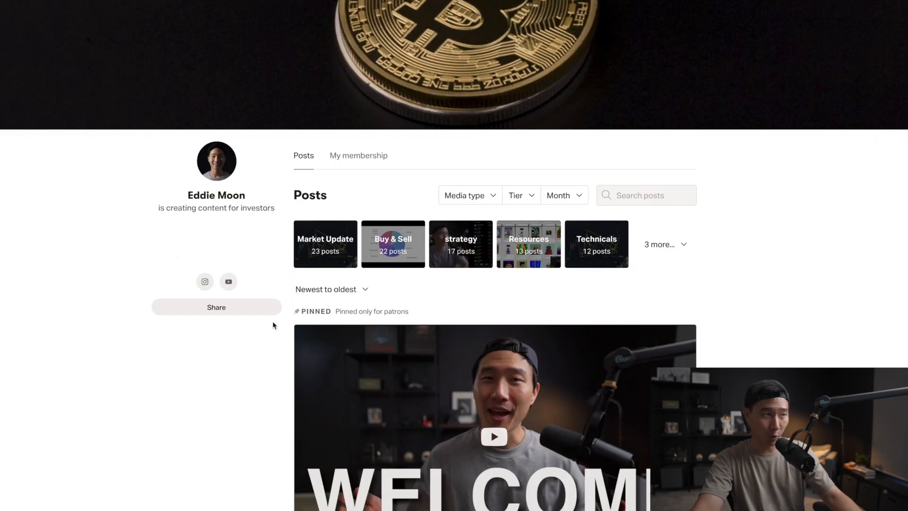
{"action": "mouse_move", "coordinate": [271, 318]}
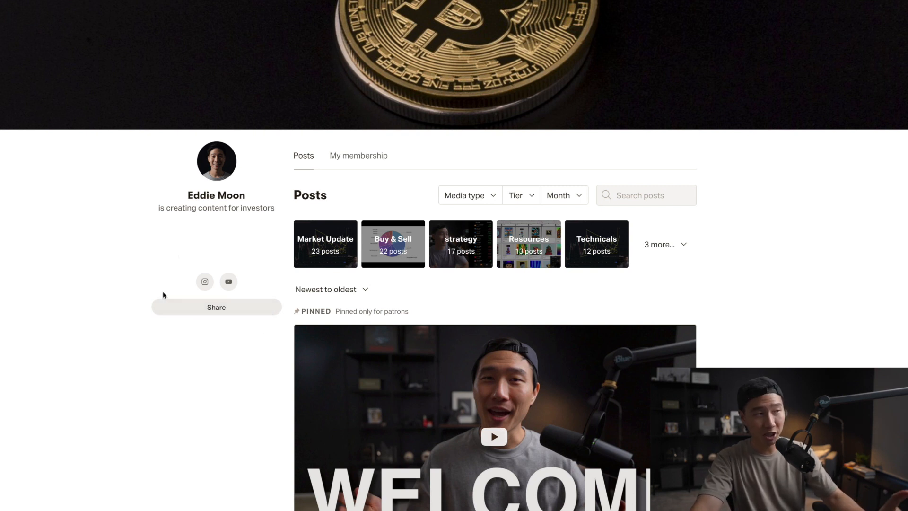
{"action": "mouse_move", "coordinate": [253, 329]}
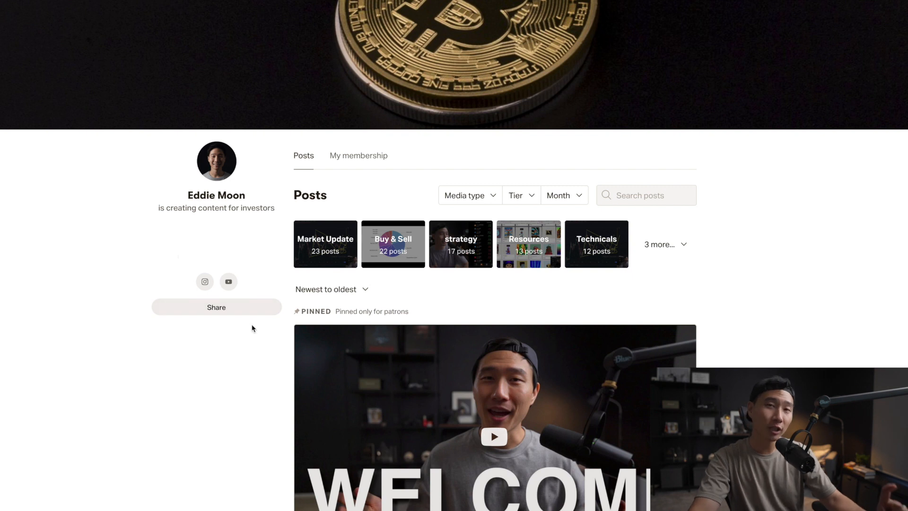
{"action": "mouse_move", "coordinate": [221, 426]}
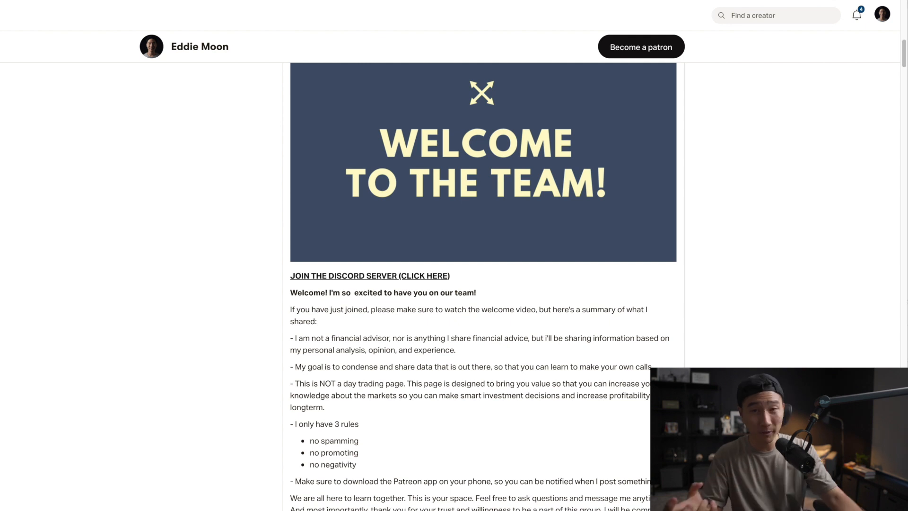
Step: Follow the Discord launch post's 'CLICK HERE' link to Profile settings > Apps
{"action": "scroll", "scroll_direction": "up", "scroll_amount": 3}
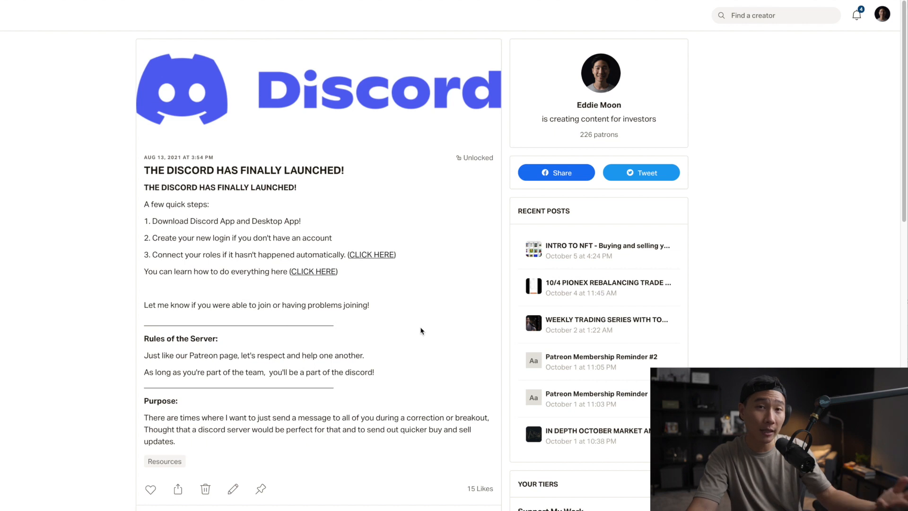
{"action": "mouse_move", "coordinate": [359, 256]}
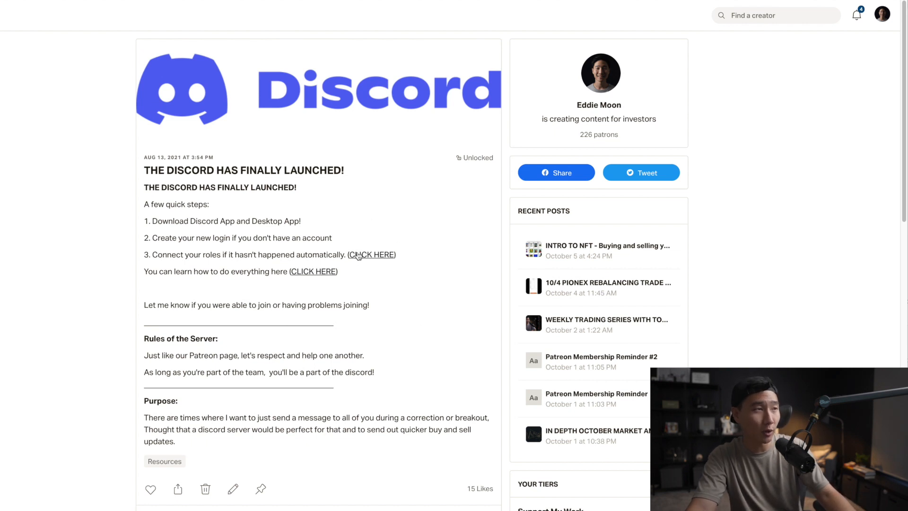
{"action": "left_click", "coordinate": [371, 255]}
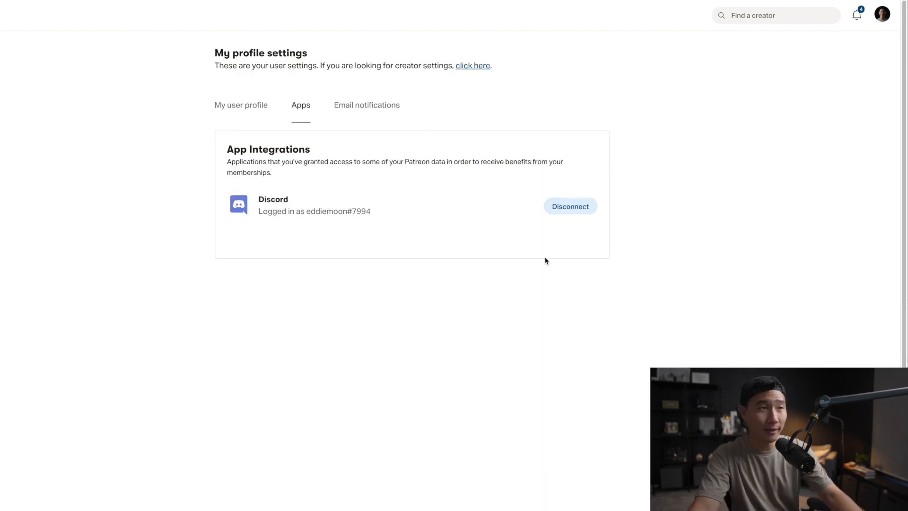
{"action": "mouse_move", "coordinate": [624, 210]}
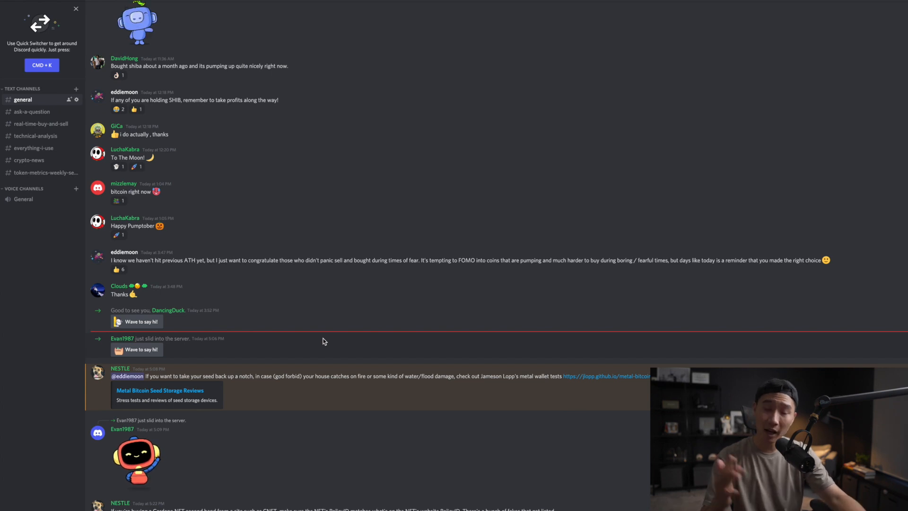
{"action": "scroll", "scroll_direction": "down", "scroll_amount": 3}
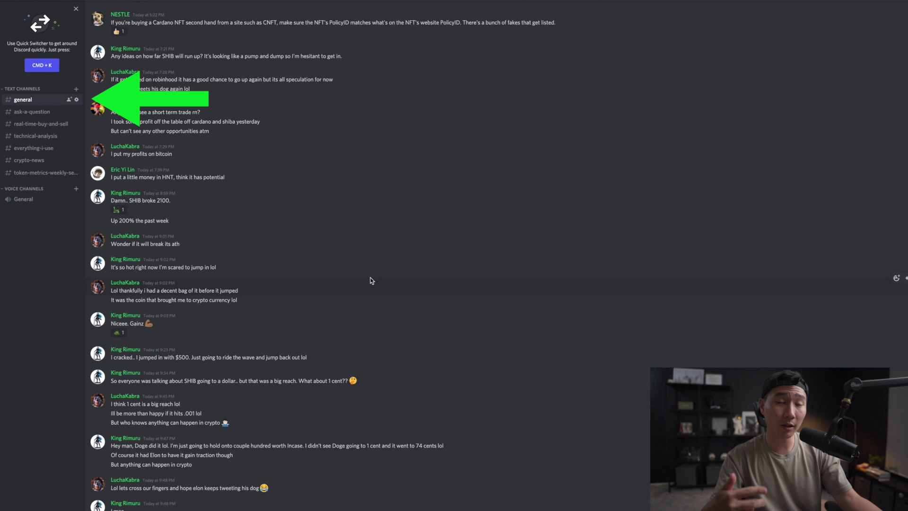
{"action": "mouse_move", "coordinate": [350, 274]}
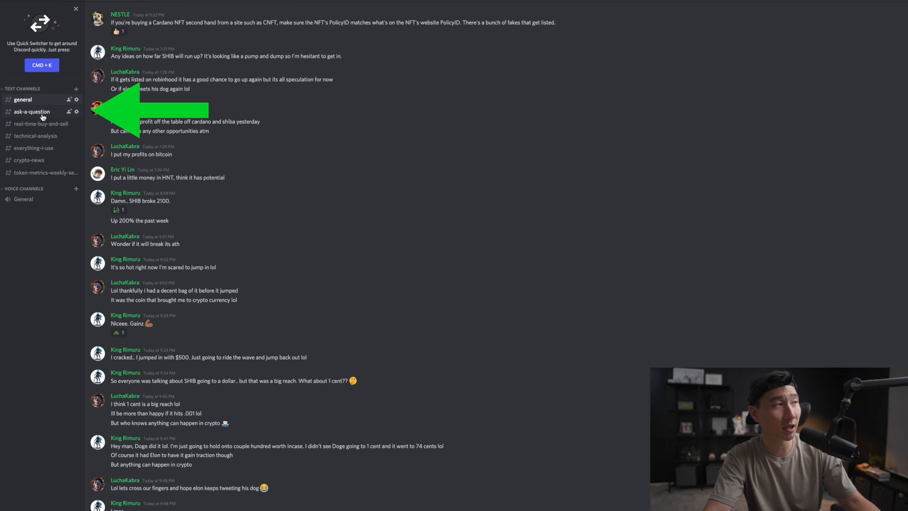
{"action": "left_click", "coordinate": [31, 111]}
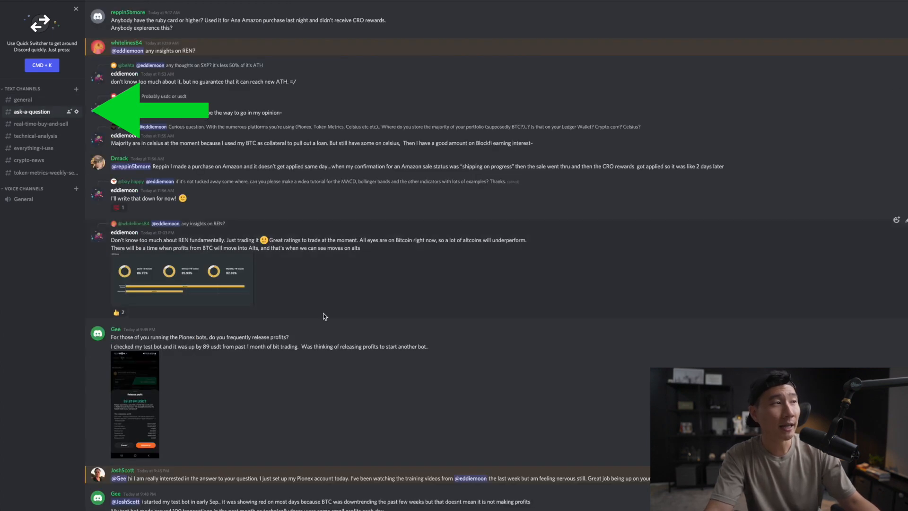
{"action": "mouse_move", "coordinate": [516, 386]}
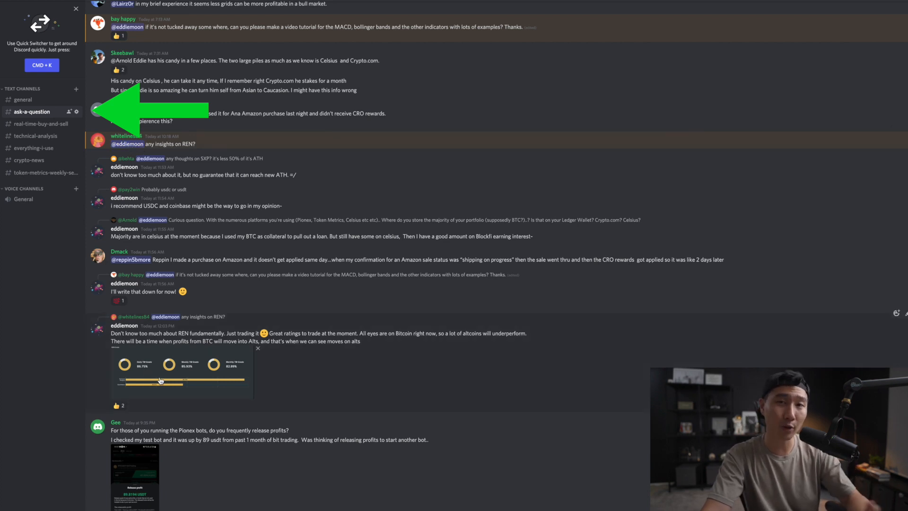
{"action": "scroll", "scroll_direction": "down", "scroll_amount": 3}
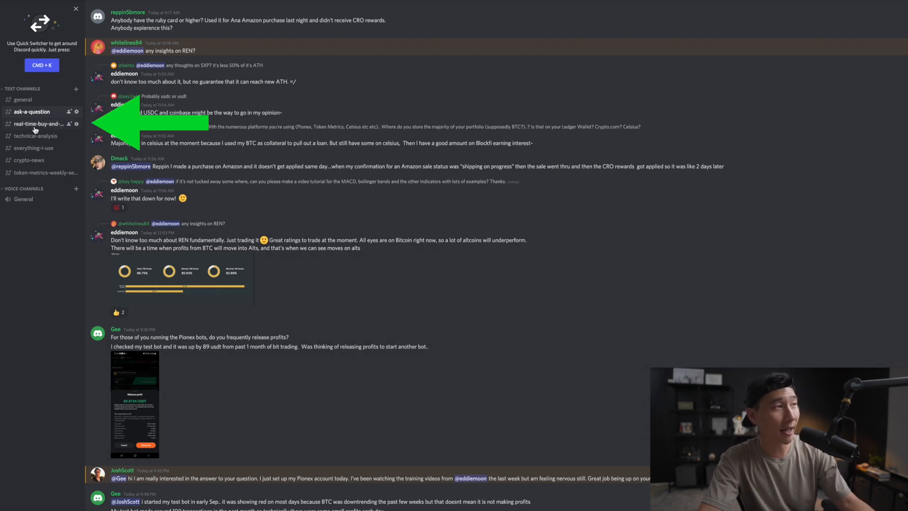
{"action": "left_click", "coordinate": [36, 124]}
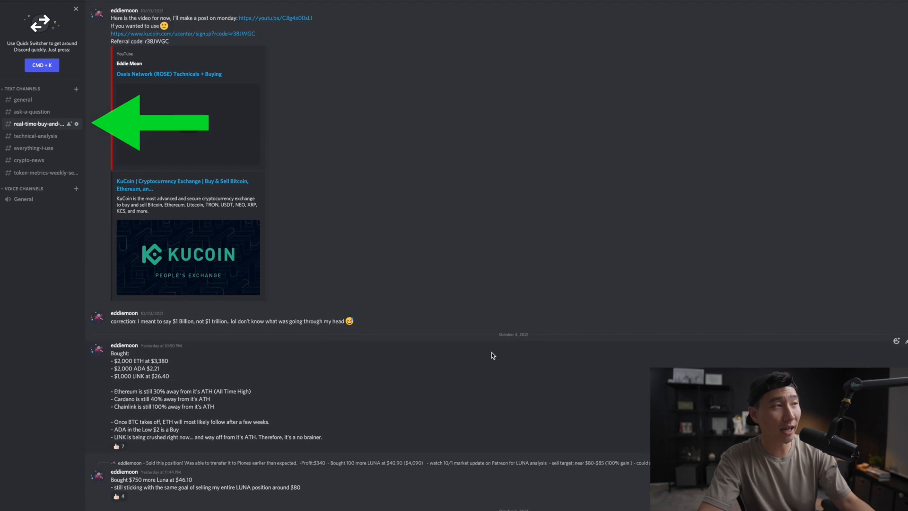
{"action": "scroll", "scroll_direction": "up", "scroll_amount": 3}
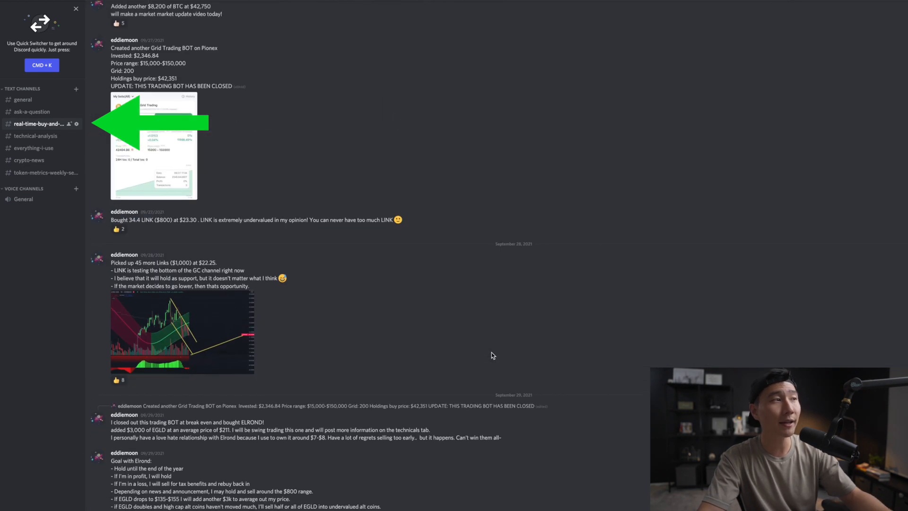
{"action": "scroll", "scroll_direction": "down", "scroll_amount": 3}
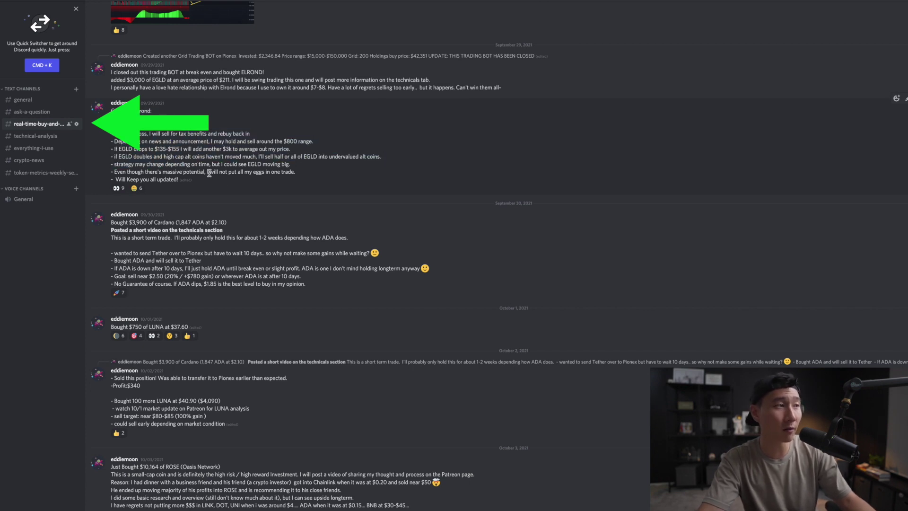
{"action": "scroll", "scroll_direction": "down", "scroll_amount": 3}
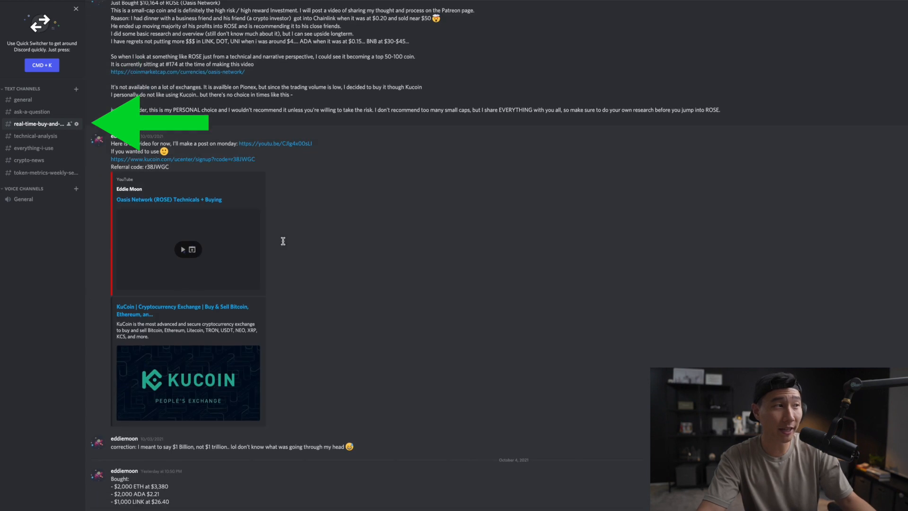
{"action": "scroll", "scroll_direction": "down", "scroll_amount": 3}
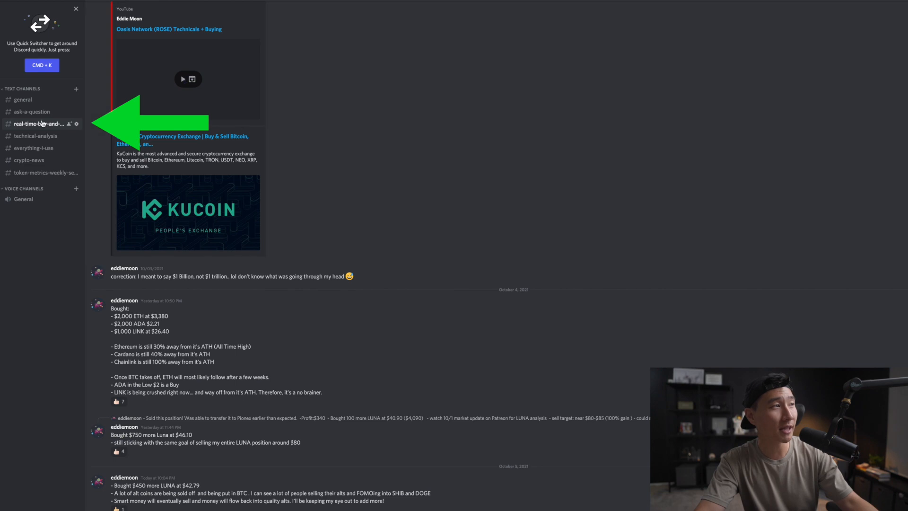
Step: Browse the #technical-analysis channel's Cardano, Bitcoin and Ethereum chart posts
{"action": "left_click", "coordinate": [35, 136]}
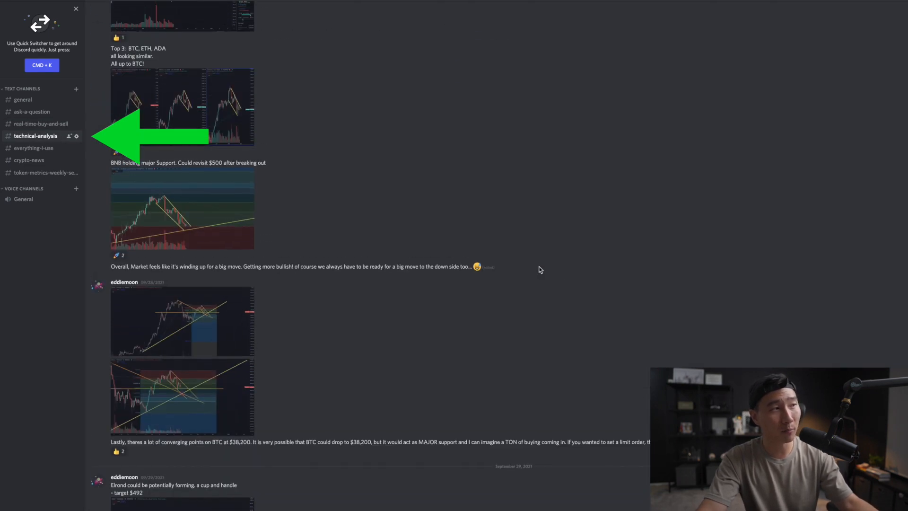
{"action": "scroll", "scroll_direction": "down", "scroll_amount": 3}
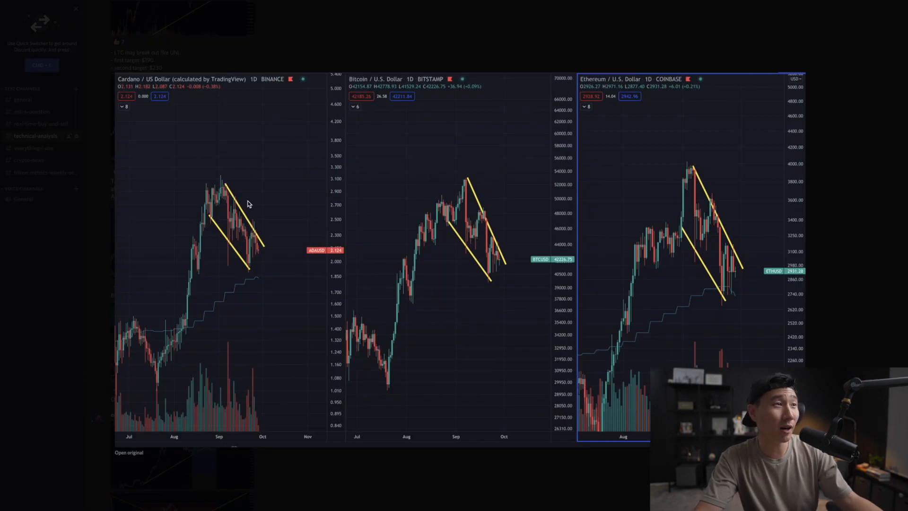
{"action": "mouse_move", "coordinate": [569, 333]}
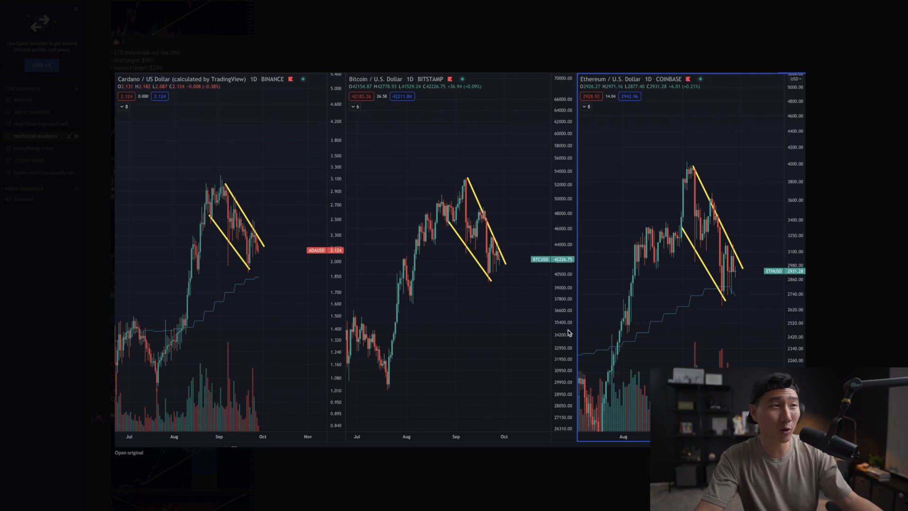
{"action": "mouse_move", "coordinate": [490, 367]}
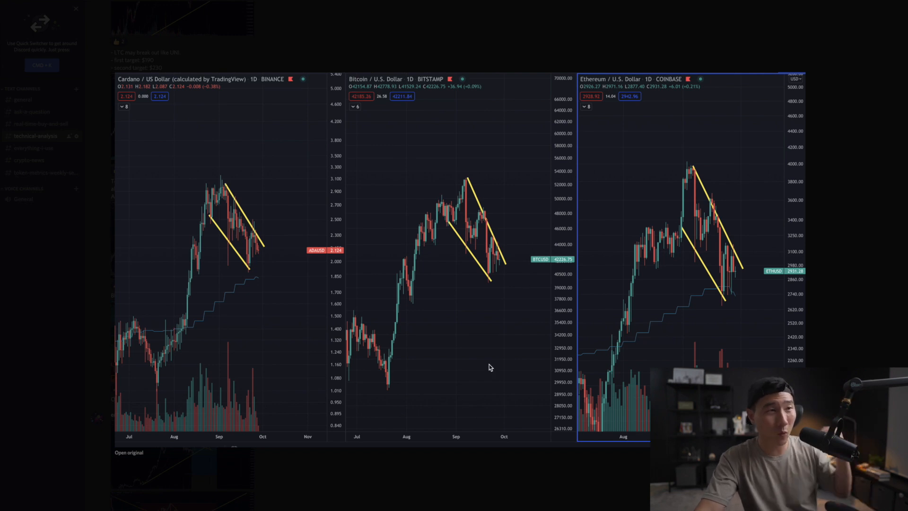
{"action": "mouse_move", "coordinate": [507, 333]}
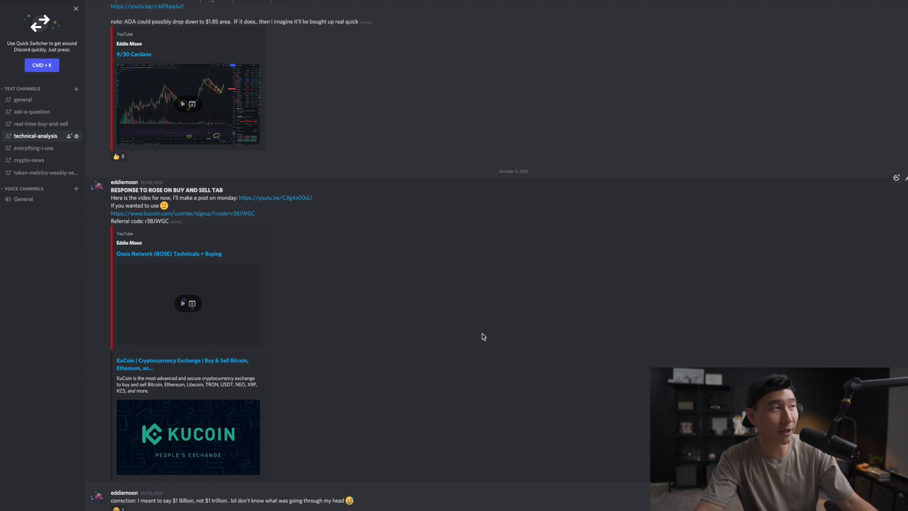
Step: Browse the affiliate app posts in #everything-i-use, then switch to #crypto-news
{"action": "left_click", "coordinate": [34, 148]}
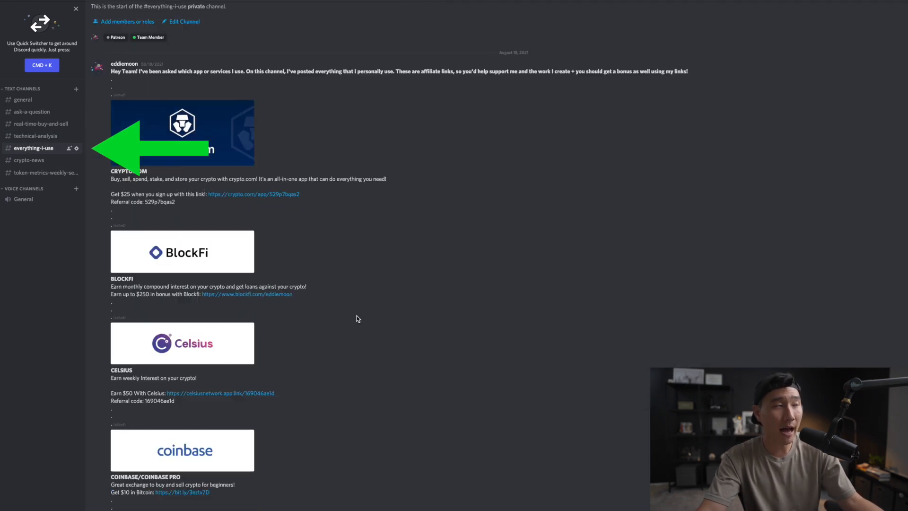
{"action": "scroll", "scroll_direction": "down", "scroll_amount": 3}
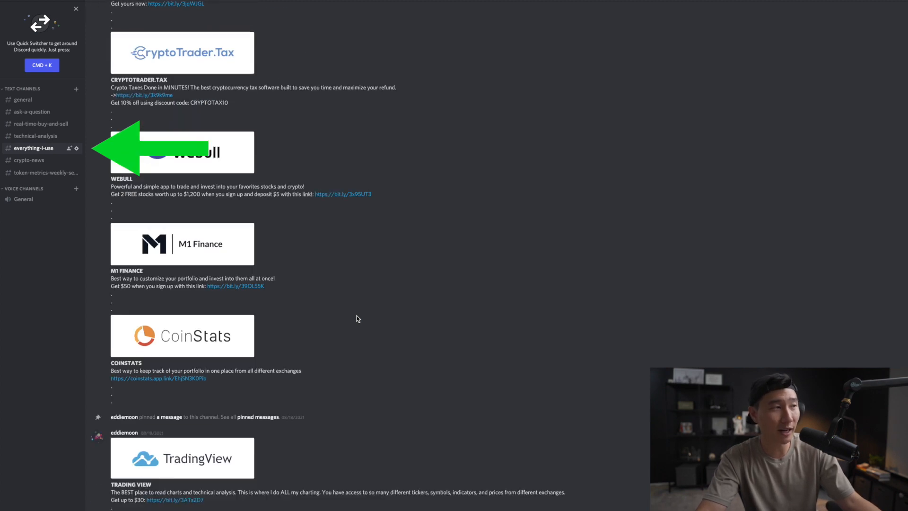
{"action": "scroll", "scroll_direction": "down", "scroll_amount": 3}
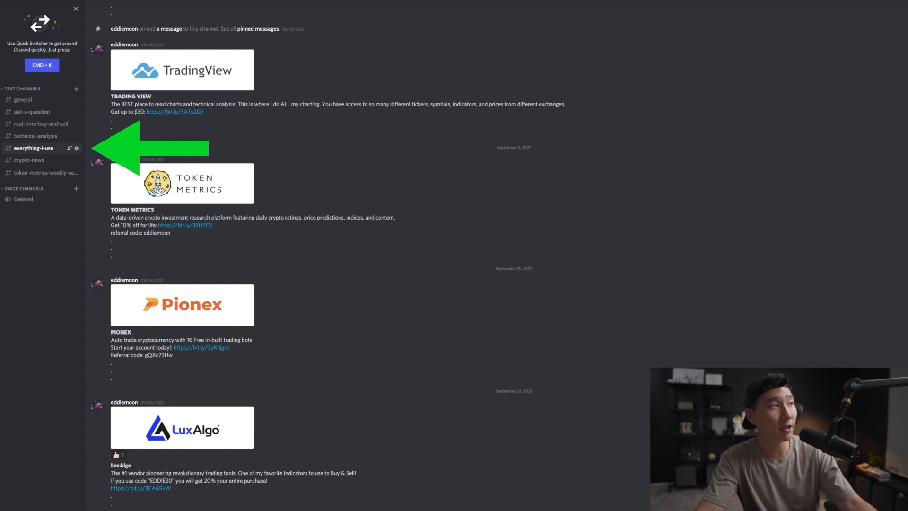
{"action": "left_click", "coordinate": [29, 160]}
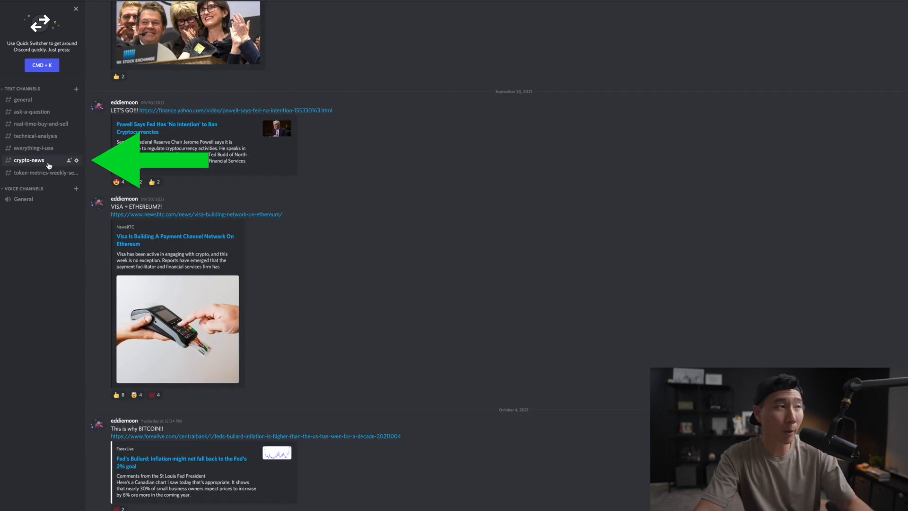
{"action": "mouse_move", "coordinate": [360, 333]}
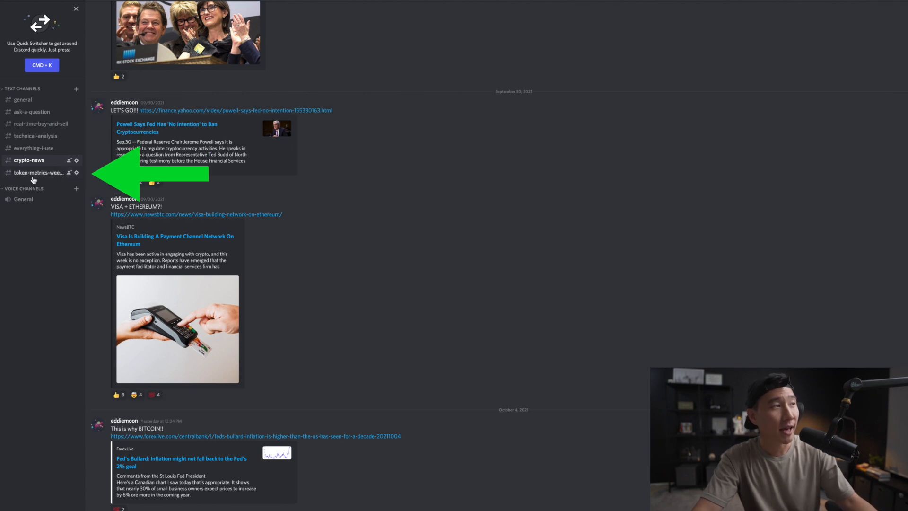
{"action": "left_click", "coordinate": [36, 172]}
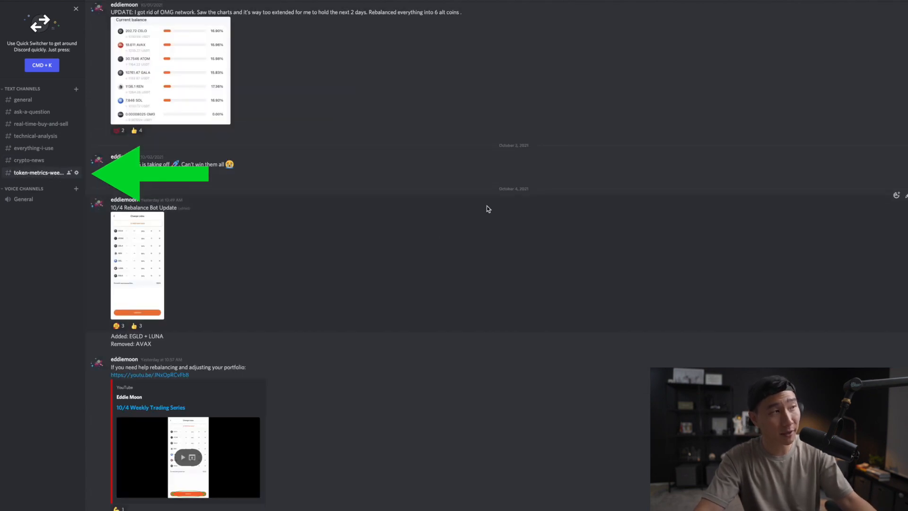
{"action": "mouse_move", "coordinate": [434, 247]}
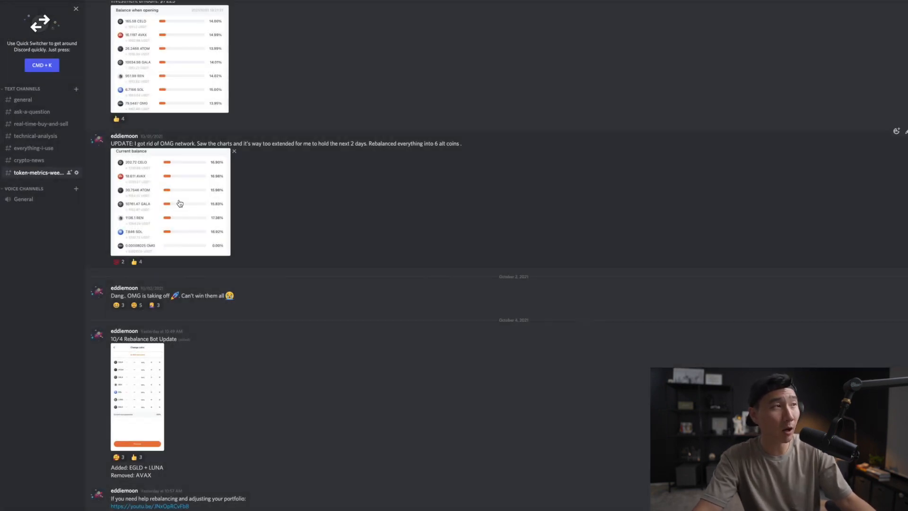
{"action": "left_click", "coordinate": [180, 203]}
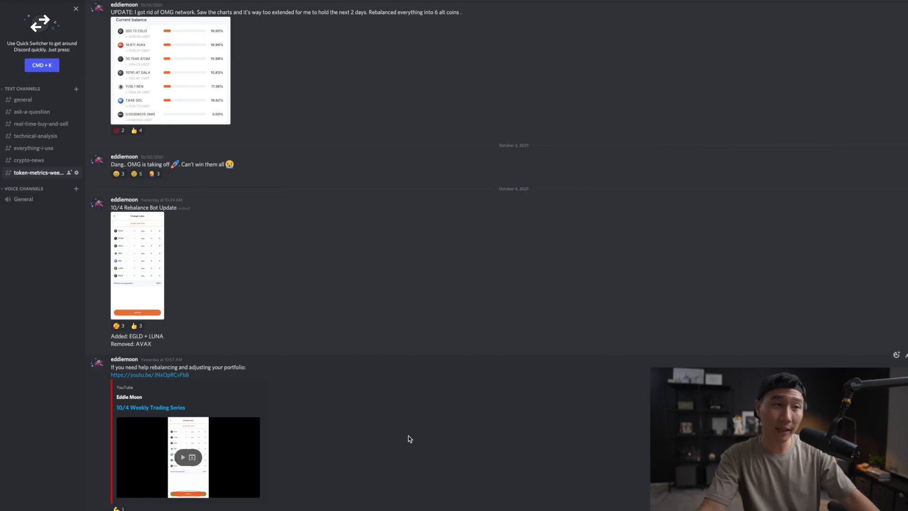
{"action": "mouse_move", "coordinate": [257, 480]}
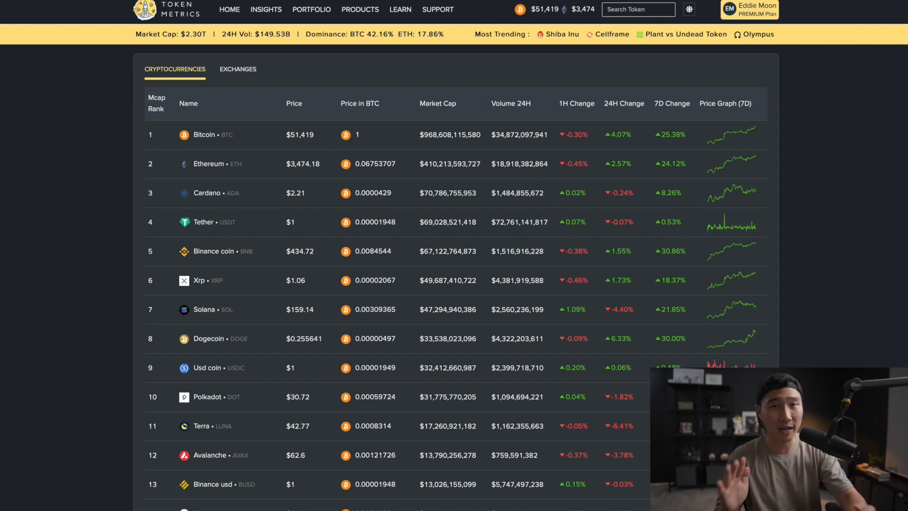
{"action": "mouse_move", "coordinate": [805, 51]}
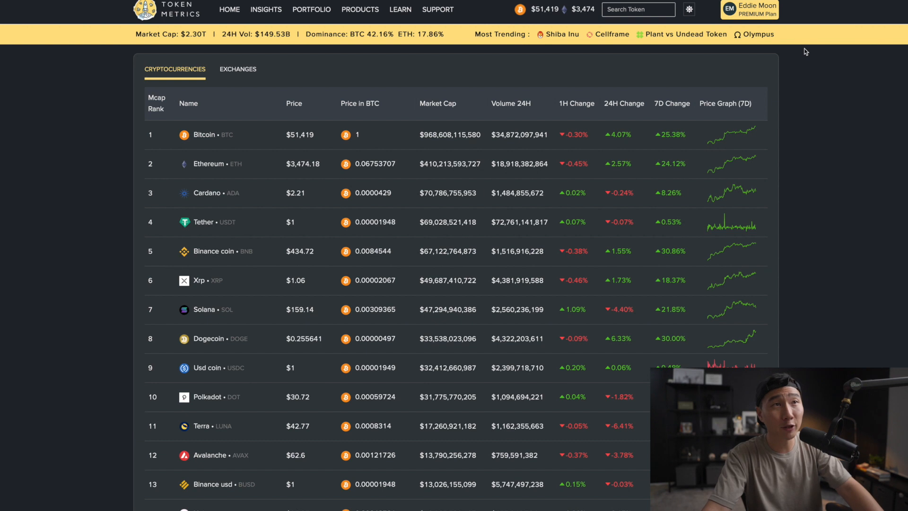
{"action": "mouse_move", "coordinate": [826, 75]}
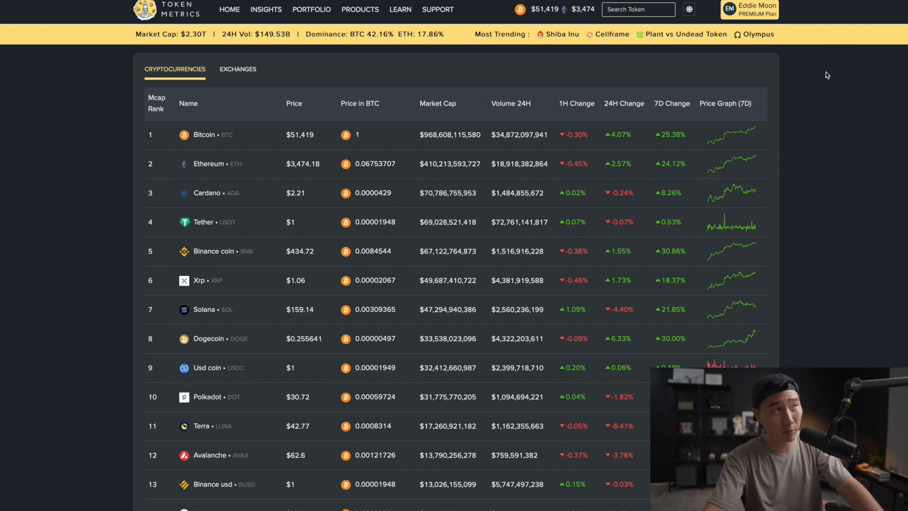
{"action": "mouse_move", "coordinate": [284, 23]}
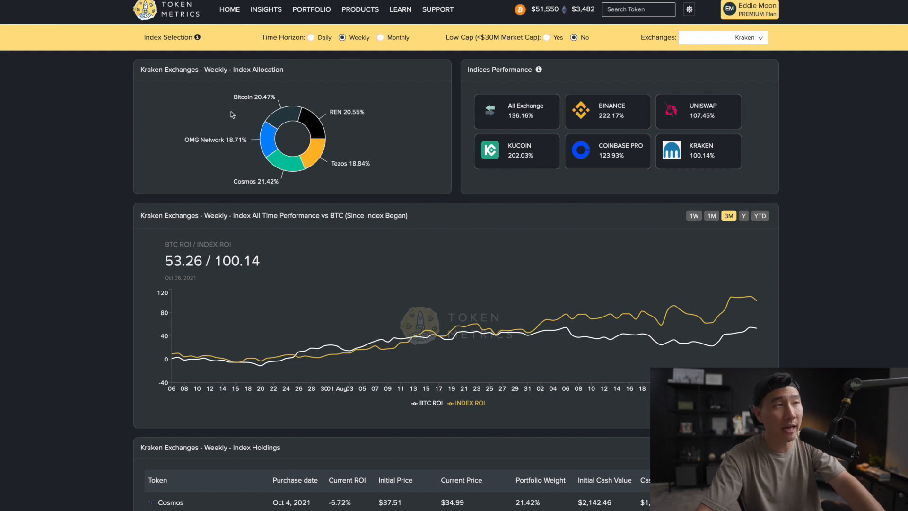
{"action": "mouse_move", "coordinate": [377, 160]}
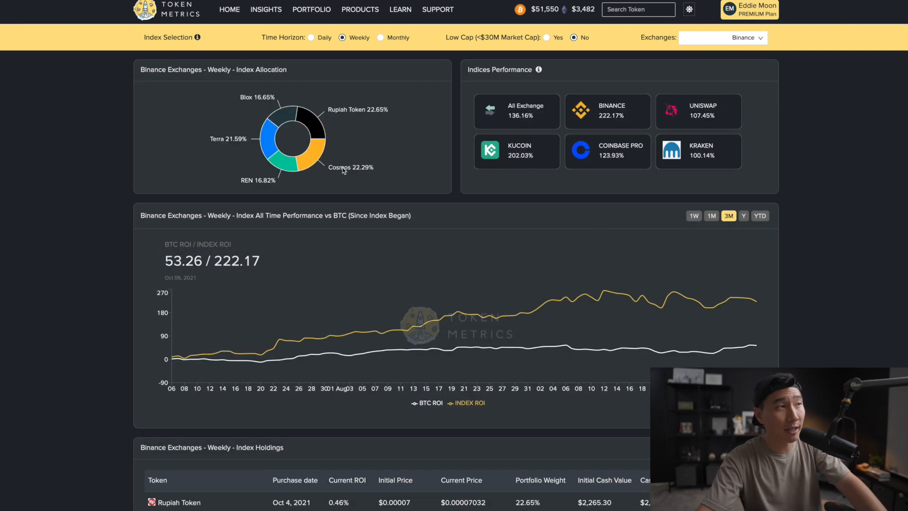
{"action": "mouse_move", "coordinate": [331, 162]}
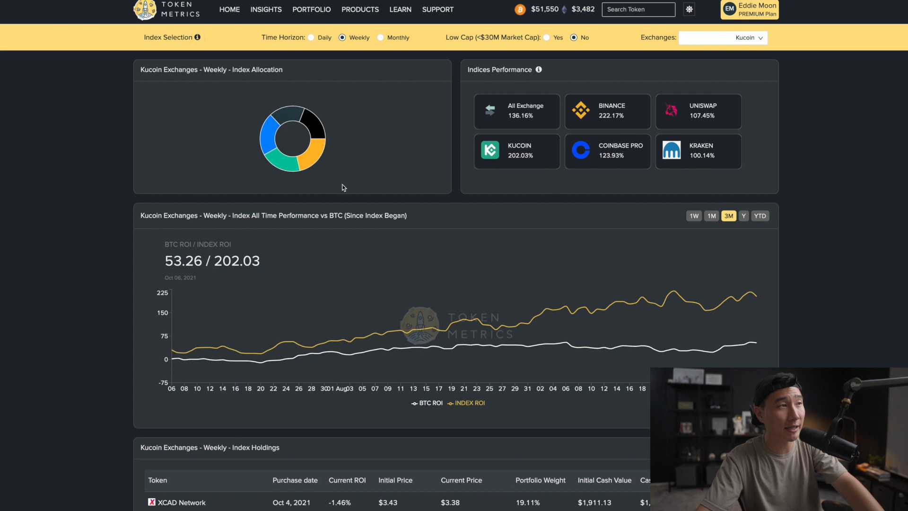
{"action": "mouse_move", "coordinate": [293, 137]}
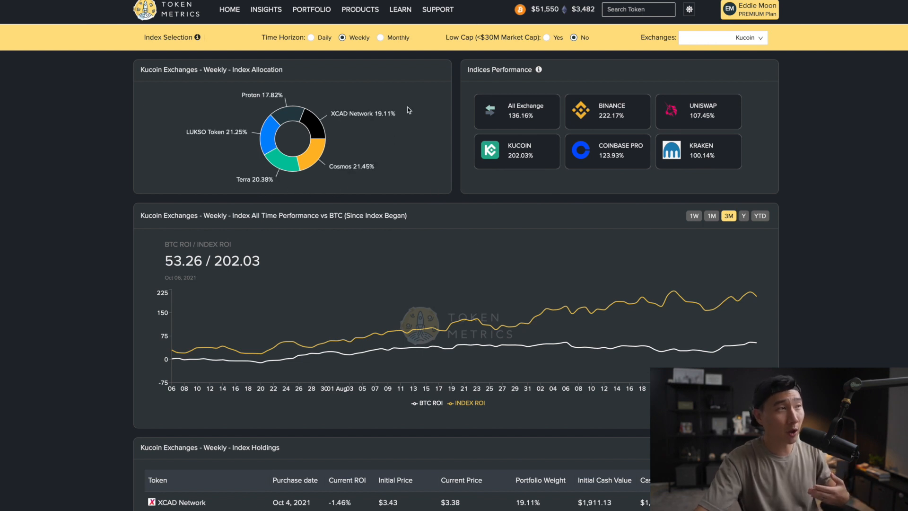
{"action": "mouse_move", "coordinate": [227, 122]}
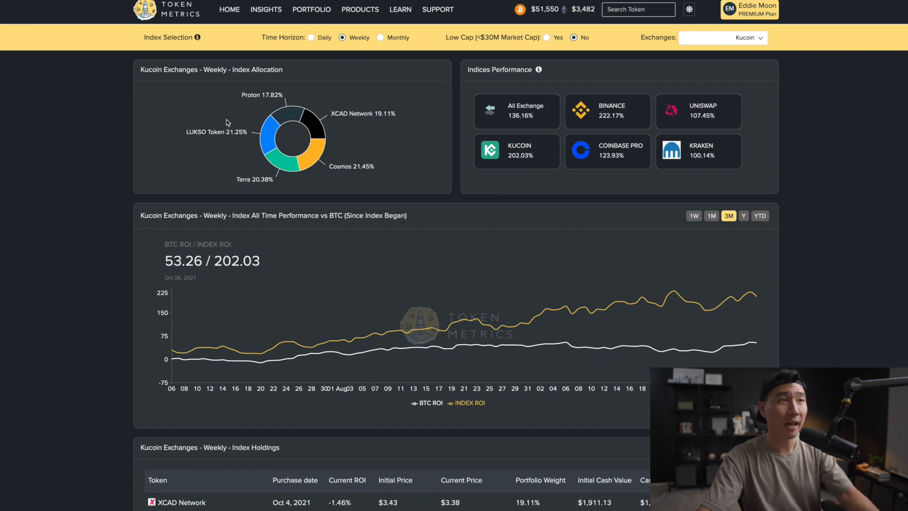
{"action": "mouse_move", "coordinate": [510, 168]}
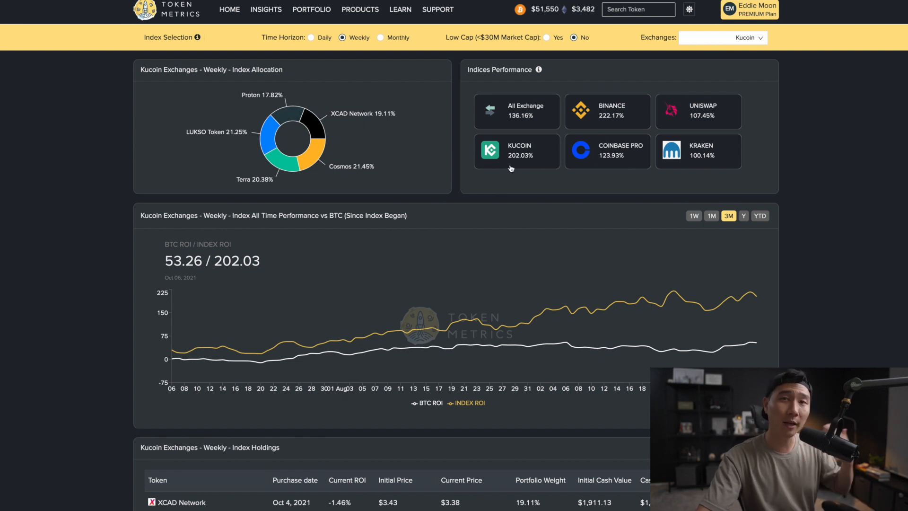
{"action": "mouse_move", "coordinate": [432, 361]}
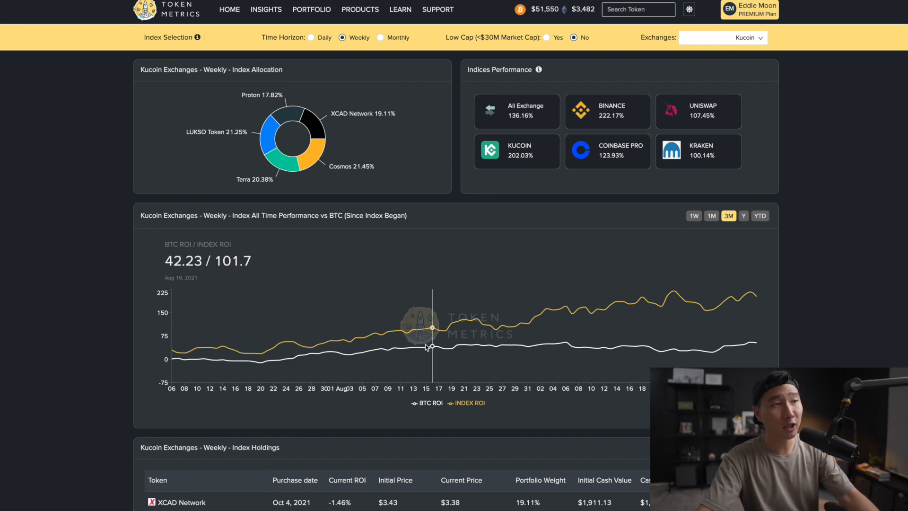
{"action": "mouse_move", "coordinate": [535, 331]}
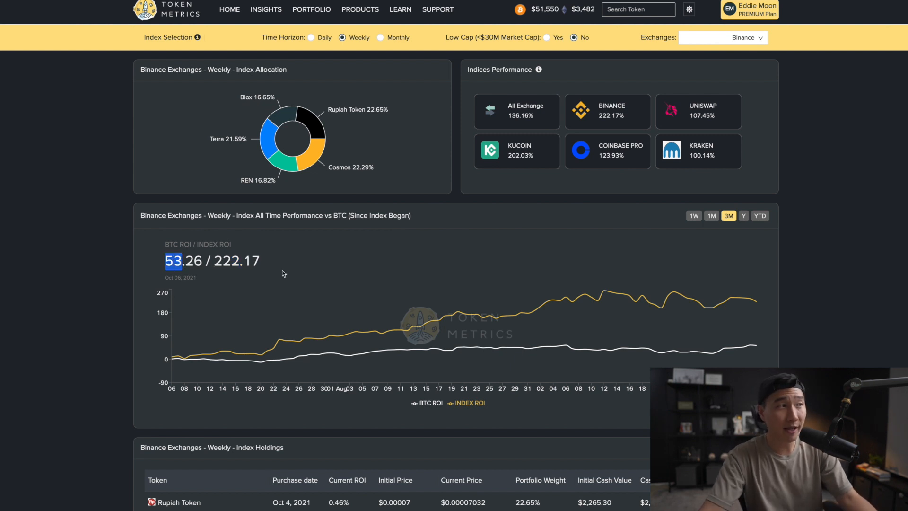
{"action": "mouse_move", "coordinate": [273, 267]}
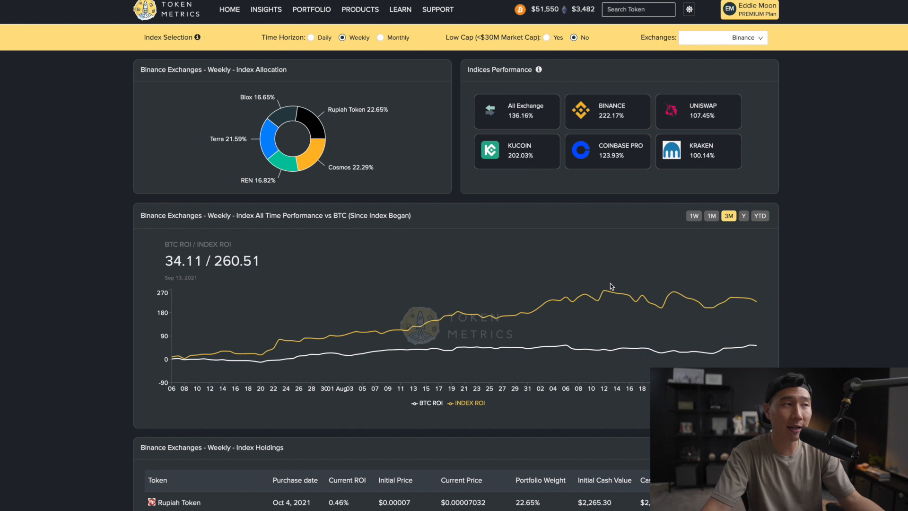
{"action": "mouse_move", "coordinate": [598, 290]}
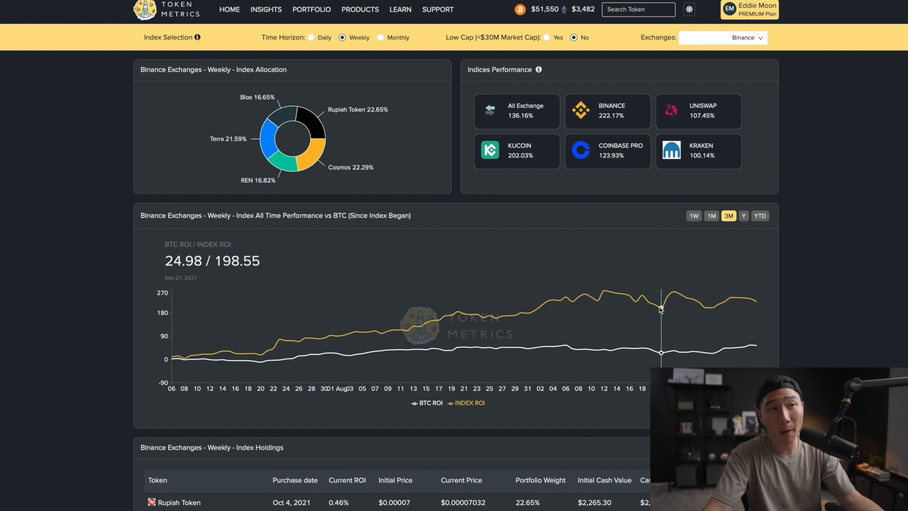
{"action": "mouse_move", "coordinate": [756, 305]}
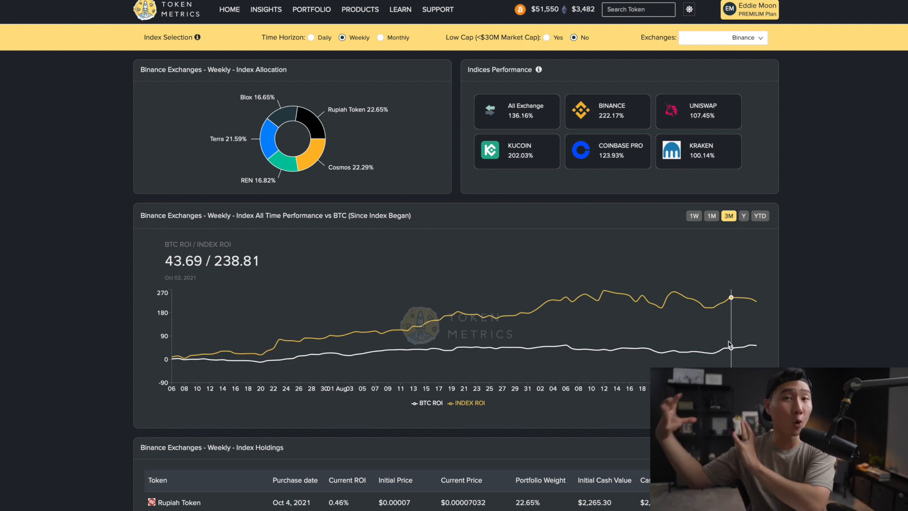
{"action": "mouse_move", "coordinate": [655, 309]}
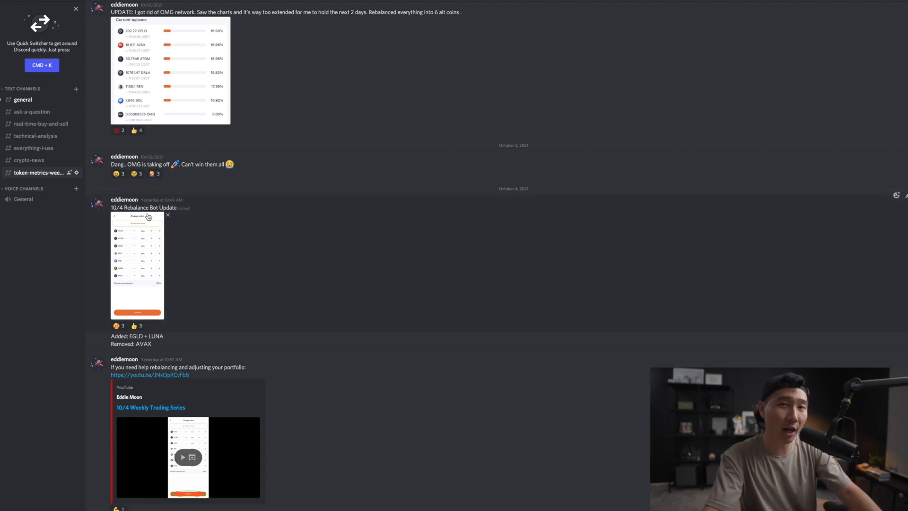
{"action": "mouse_move", "coordinate": [149, 246]}
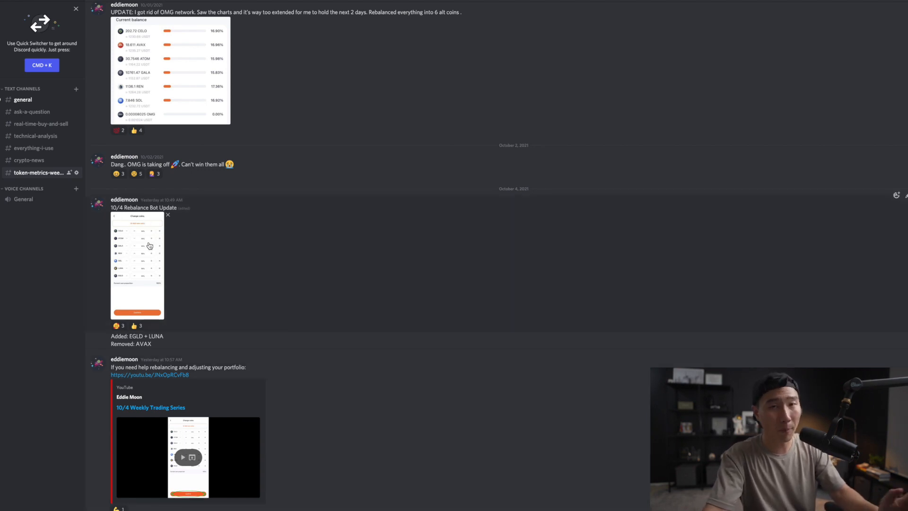